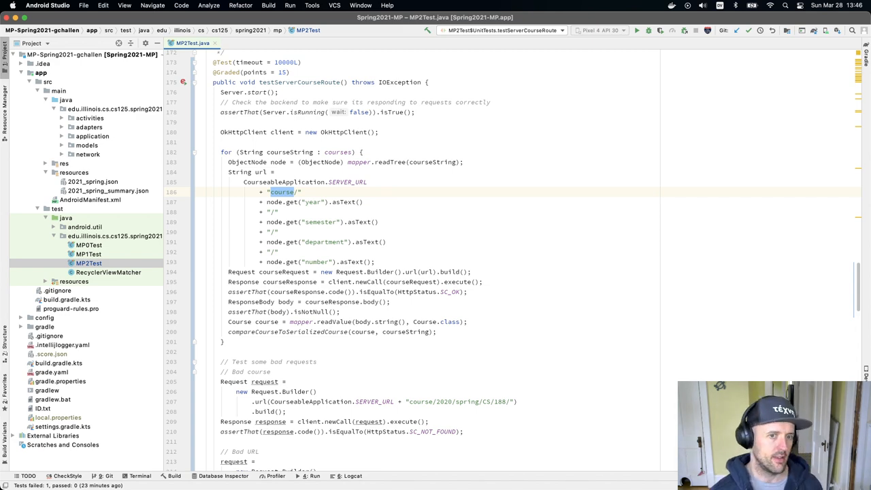
Select the commented-out IntegrationTests block in MP2Test.java and uncomment it with Cmd+/
scroll("down", 3)
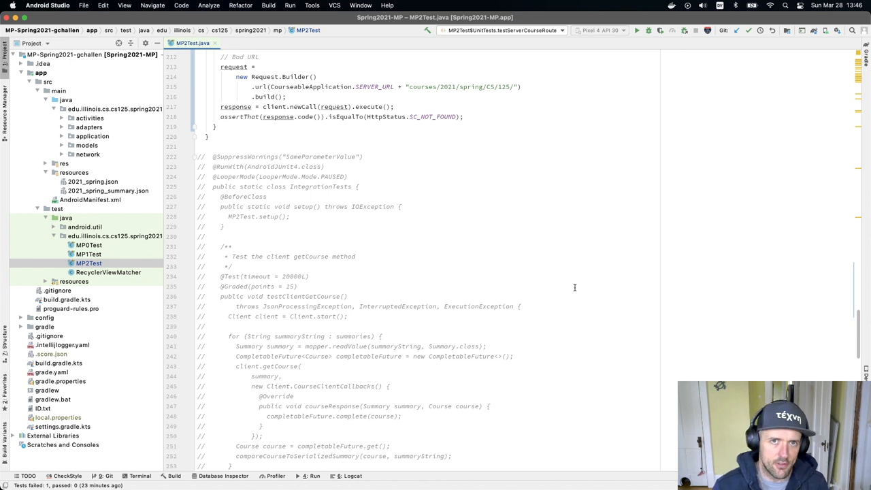
mouse_move(231, 158)
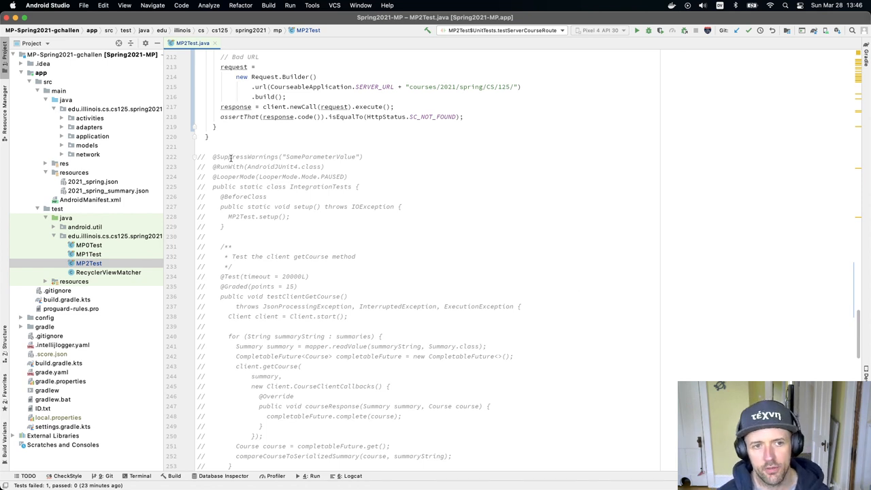
left_click_drag(213, 156, 212, 337)
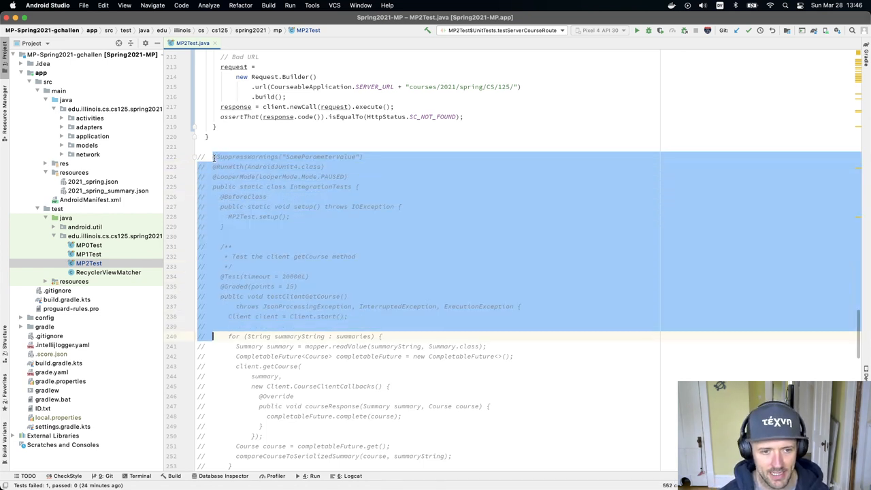
scroll("down", 3)
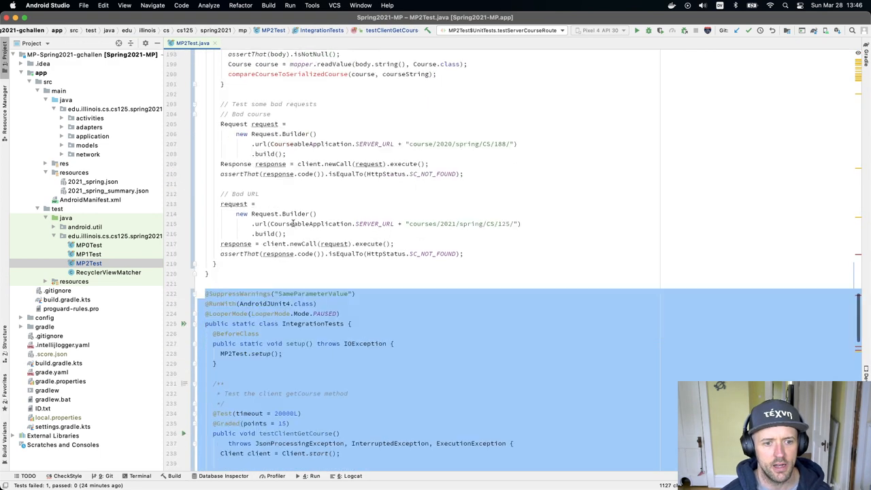
scroll("down", 3)
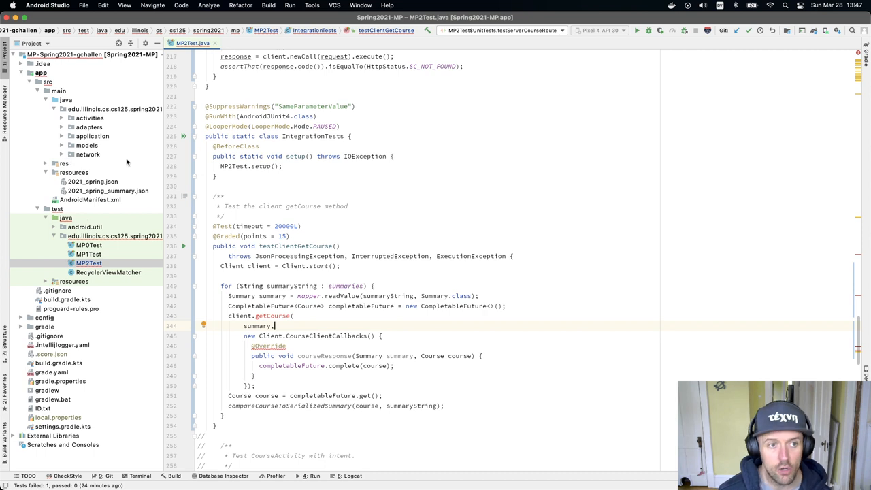
mouse_move(100, 155)
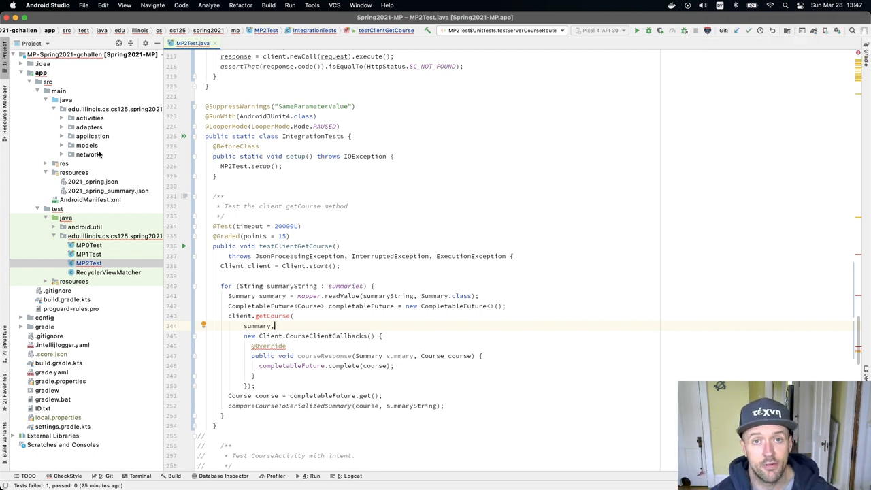
mouse_move(189, 243)
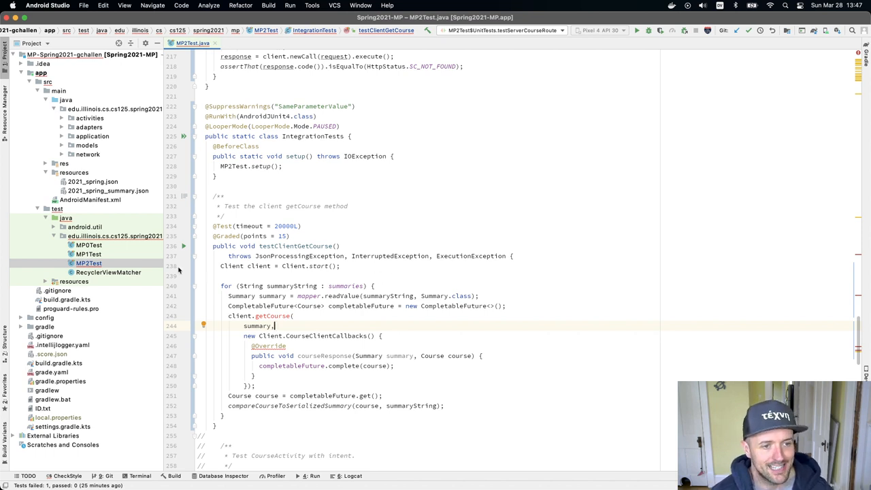
Expand the network package, view Server.java, then show Client.java at its getSummary method
left_click(70, 155)
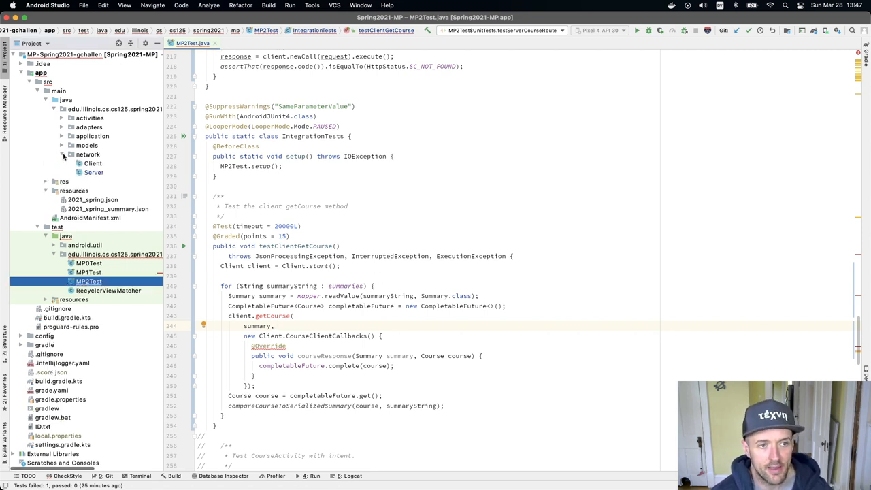
left_click(93, 171)
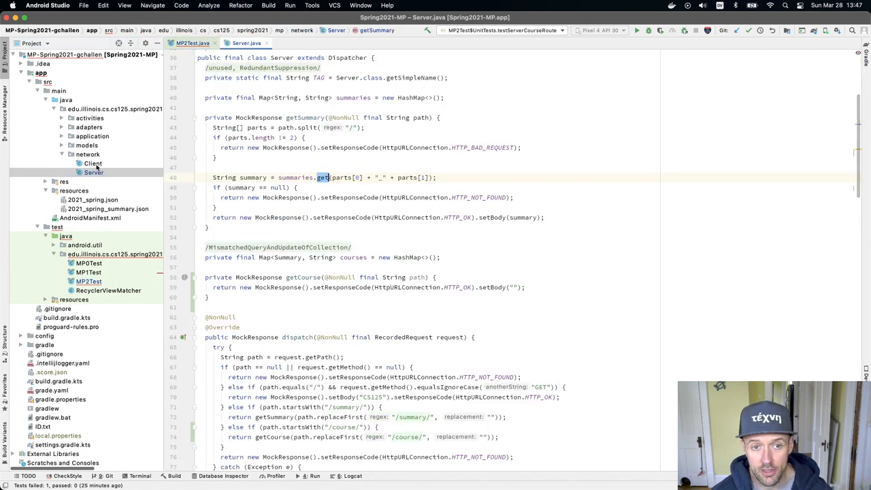
left_click(93, 164)
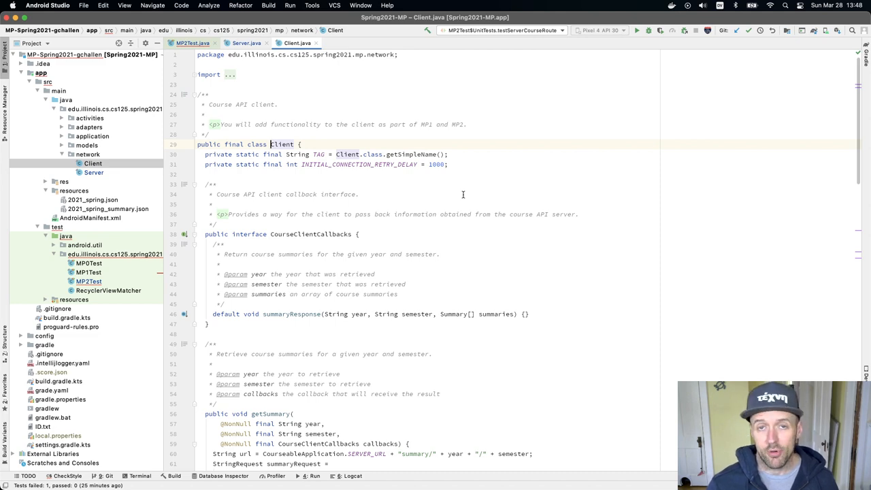
scroll("down", 3)
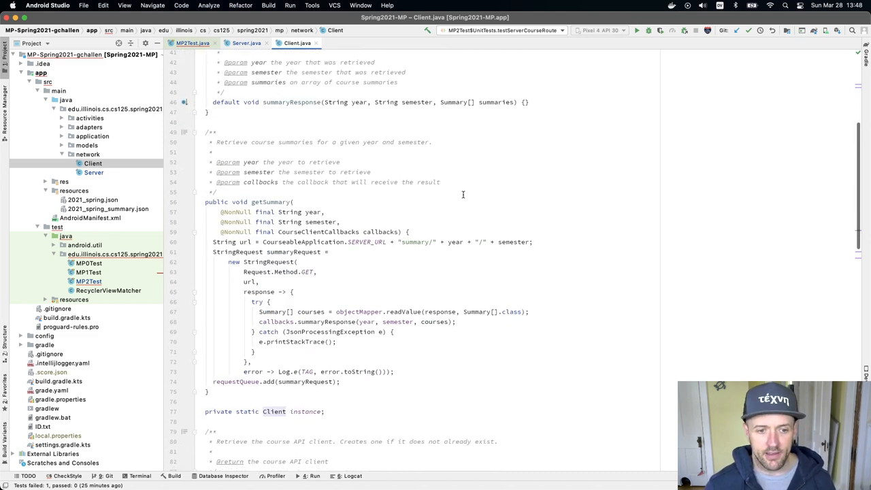
left_click(211, 202)
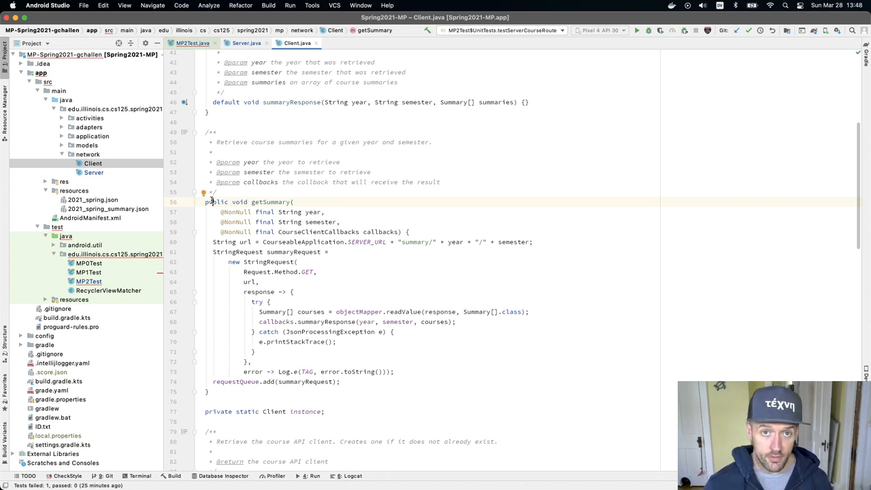
right_click(270, 202)
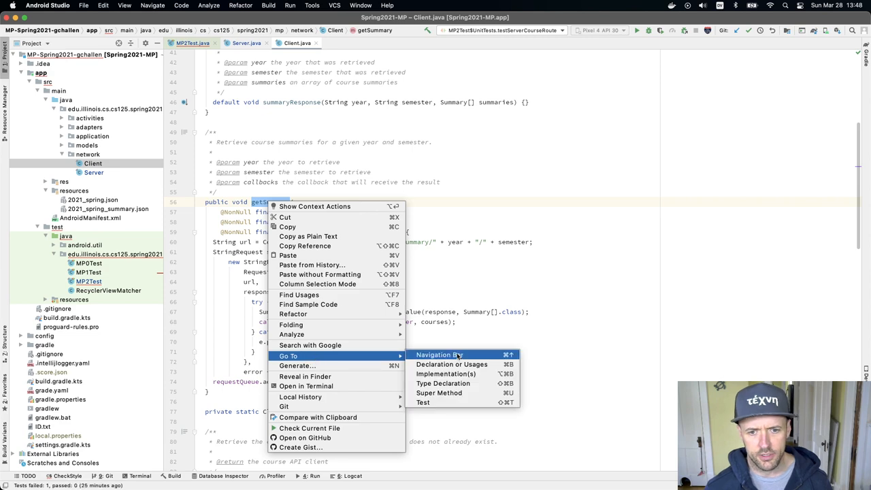
left_click(452, 365)
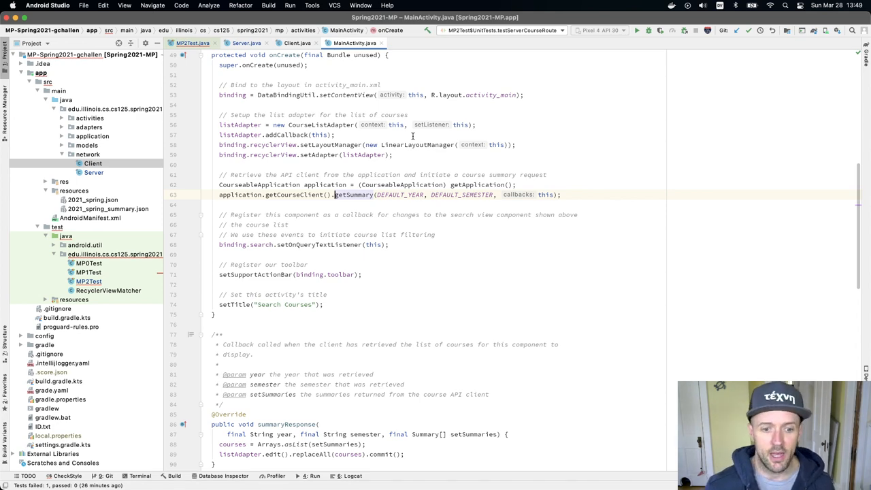
scroll("up", 3)
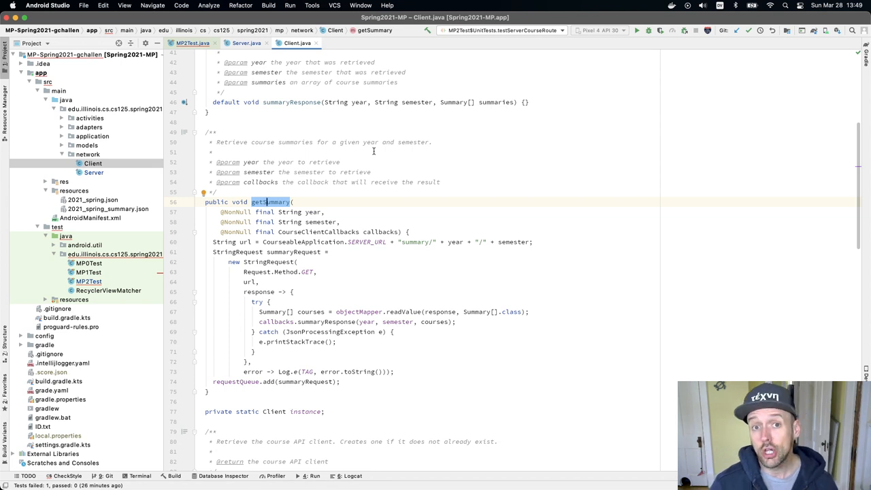
Check the getCourse test in MP2Test.java, then select the whole getSummary method in Client.java
left_click(194, 42)
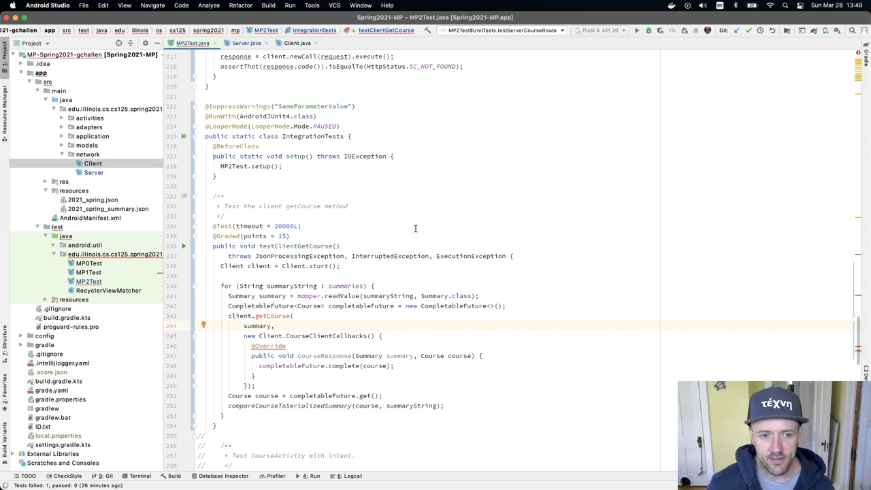
double_click(258, 325)
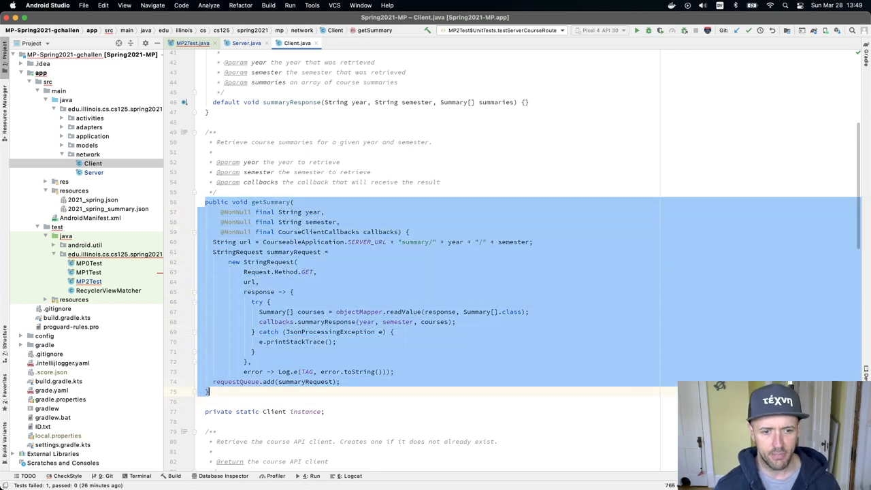
Paste getSummary as getCourse, replacing year and semester parameters with final Summary summary
scroll("down", 3)
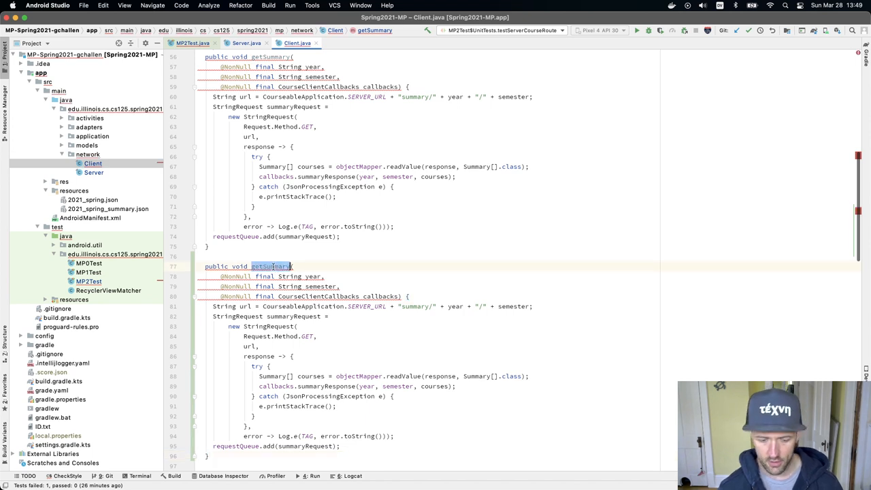
type("getCourse")
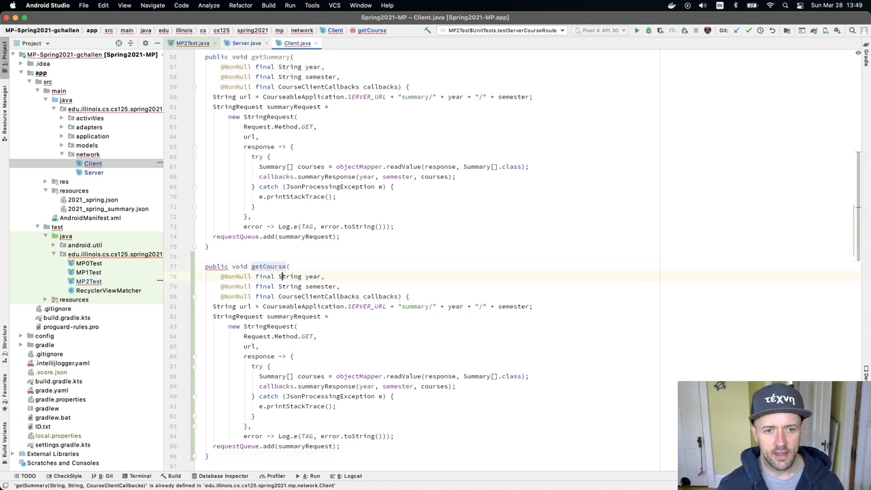
double_click(299, 277)
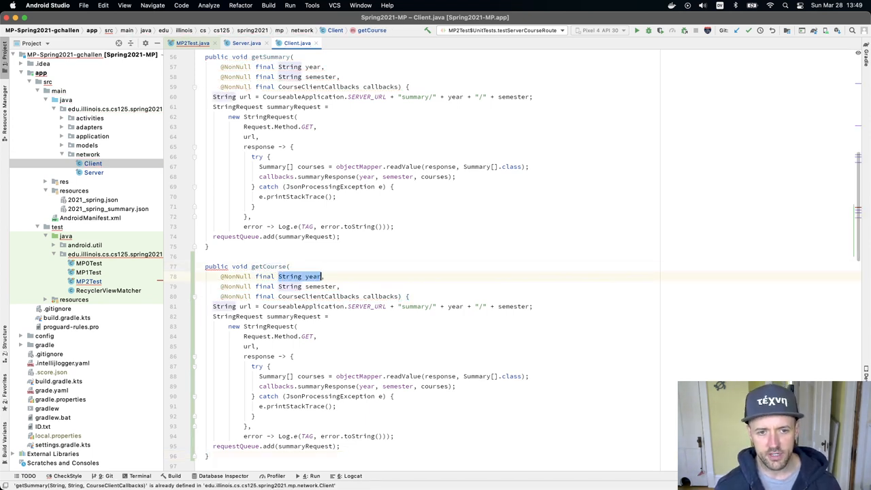
type("Summary")
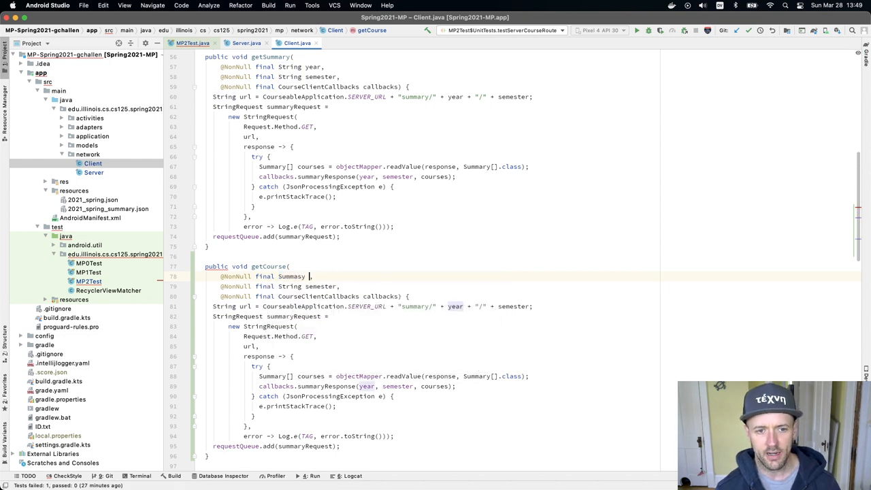
type("summary")
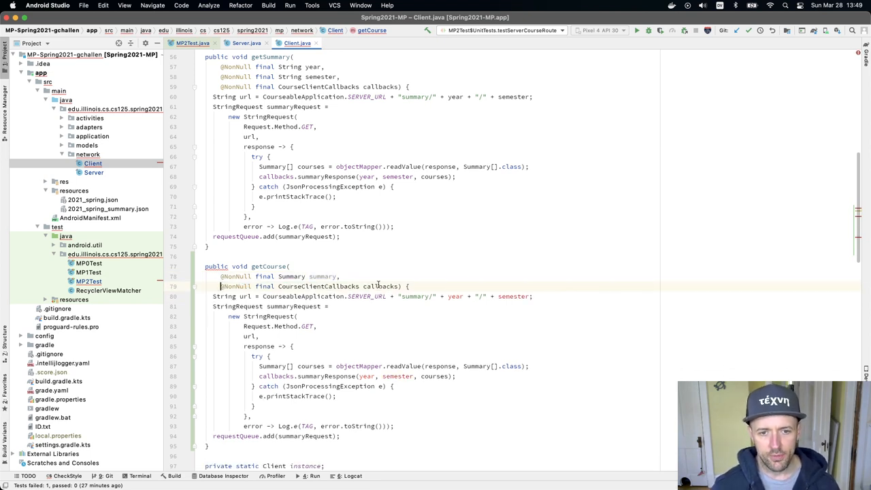
double_click(379, 286)
type("/ ")
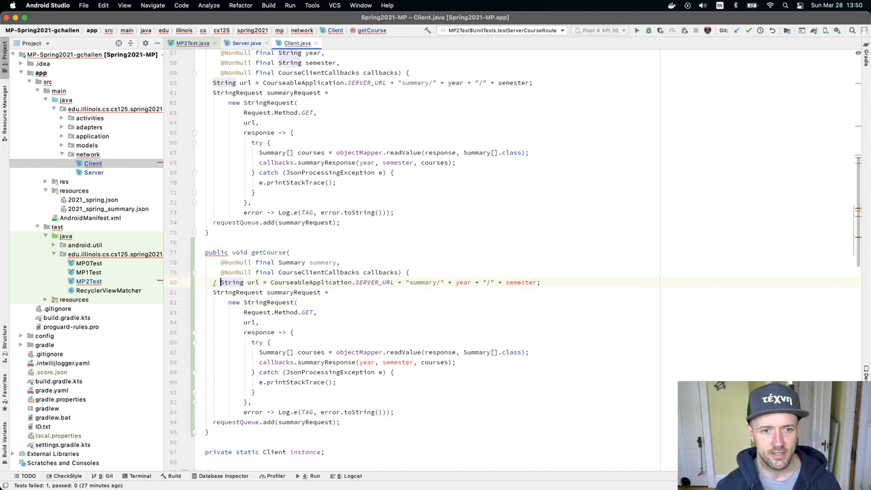
Switch back to testClientGetCourse in MP2Test.java
left_click(214, 282)
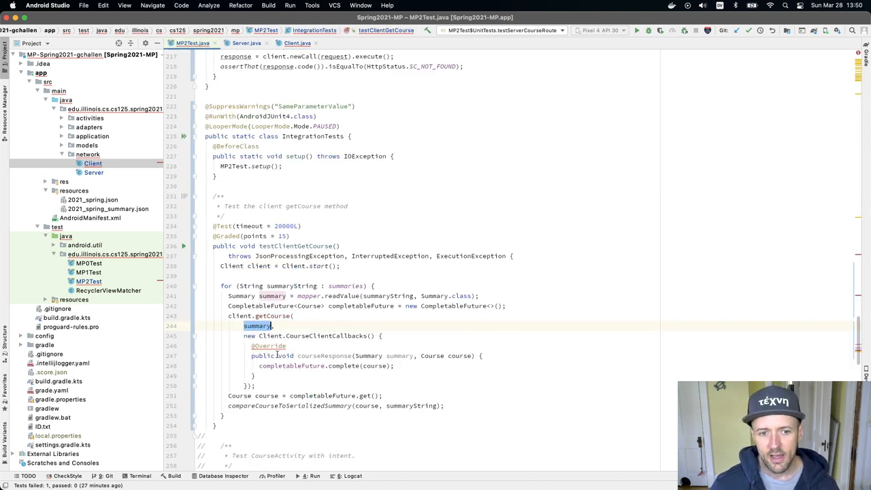
Duplicate summaryResponse as courseResponse(Summary summary, Course course) in CourseClientCallbacks
double_click(326, 335)
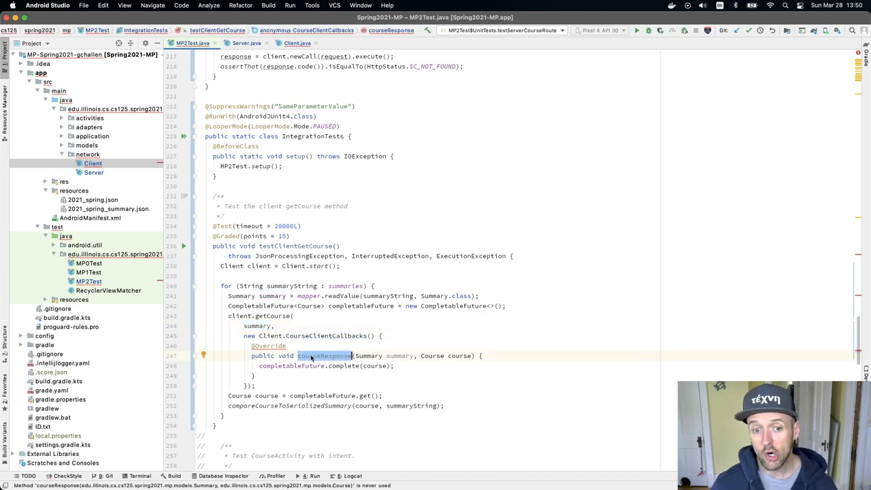
left_click(297, 42)
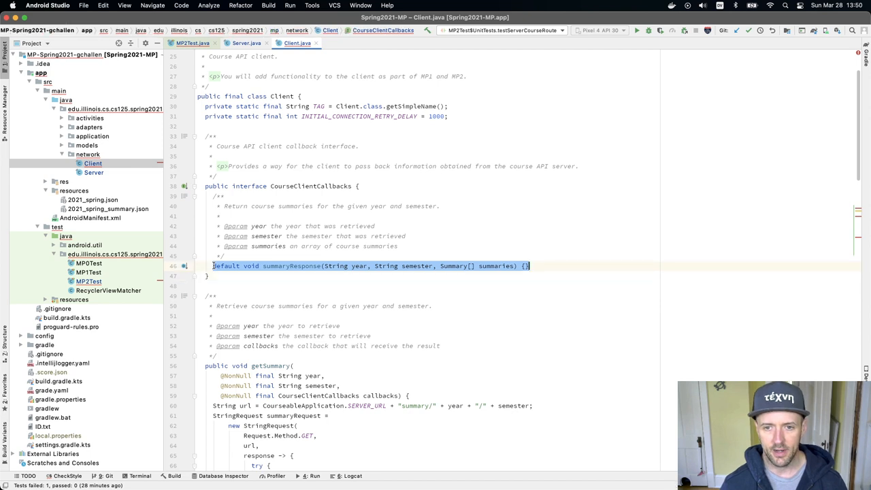
key("enter")
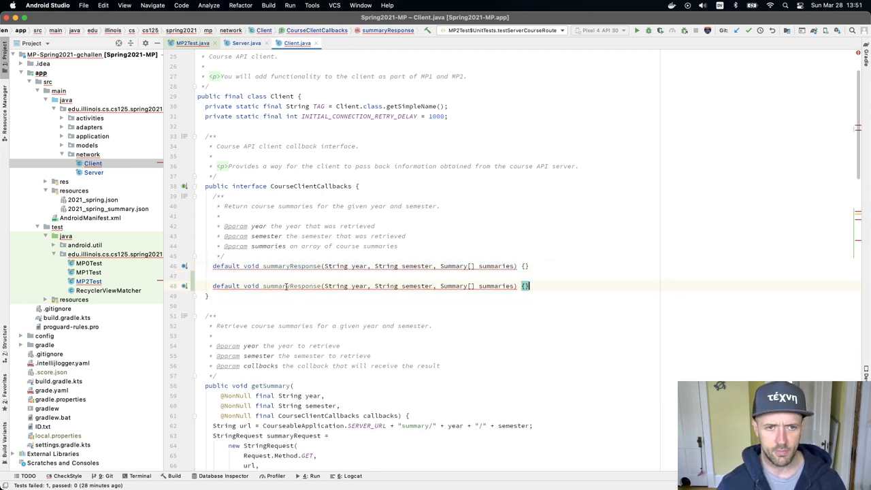
type("courseR")
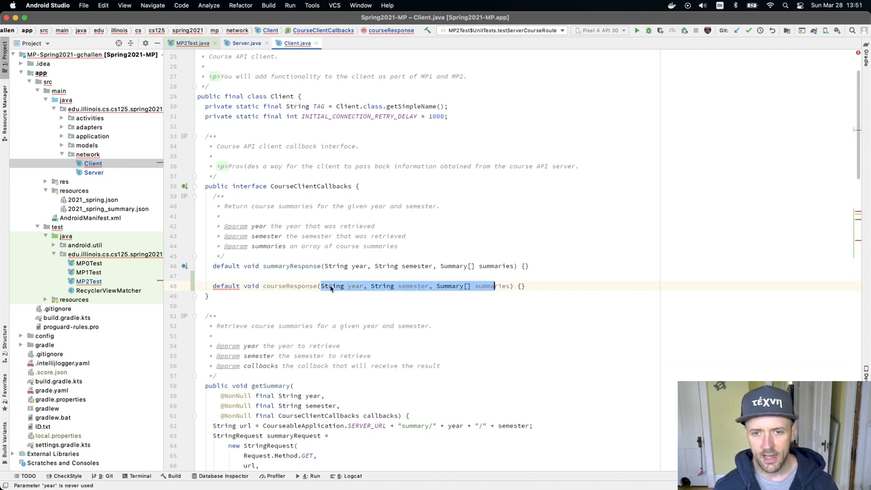
type("Summary su")
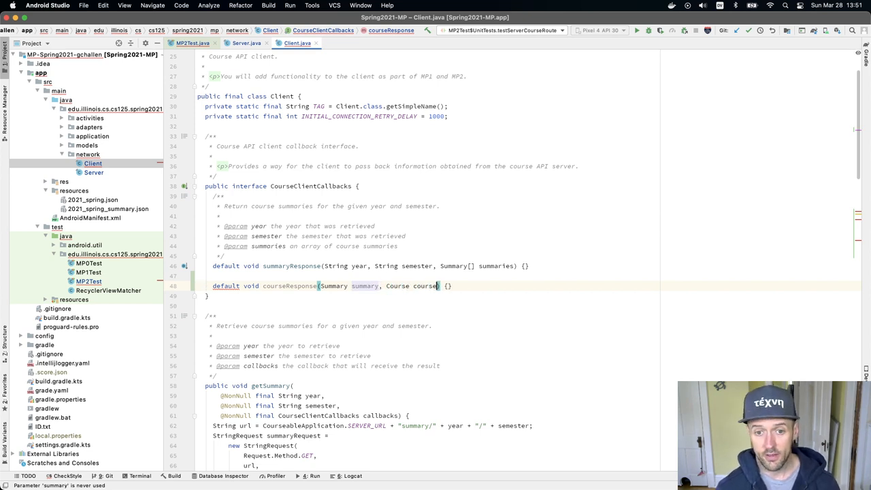
mouse_move(398, 286)
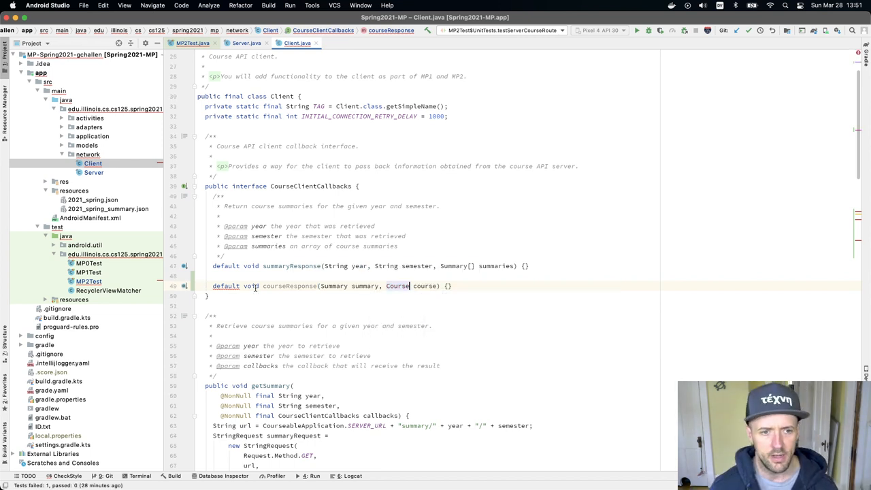
scroll("down", 3)
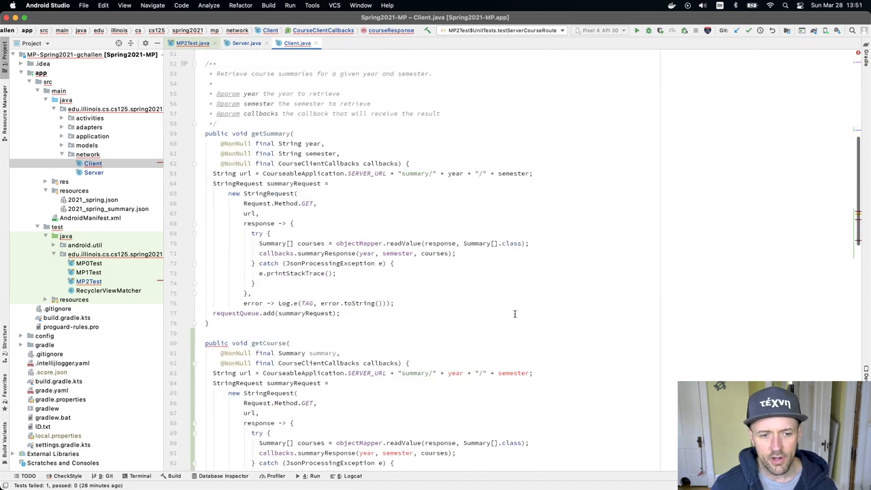
scroll("down", 3)
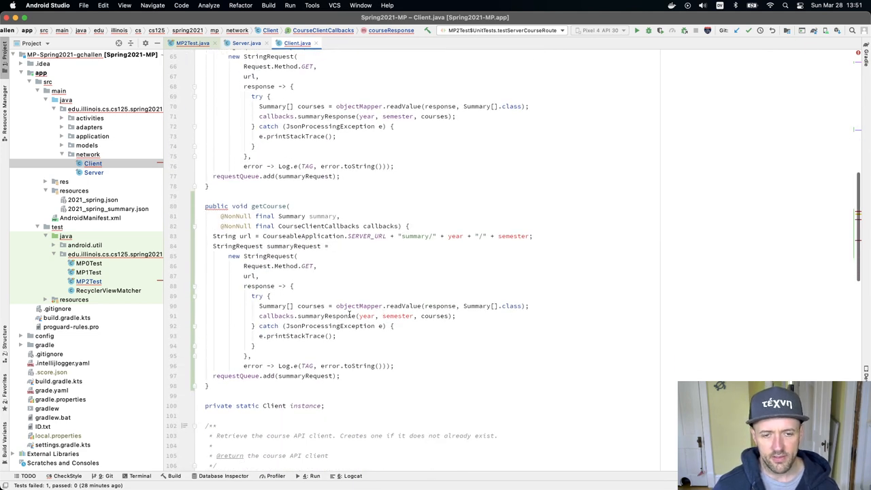
double_click(365, 316)
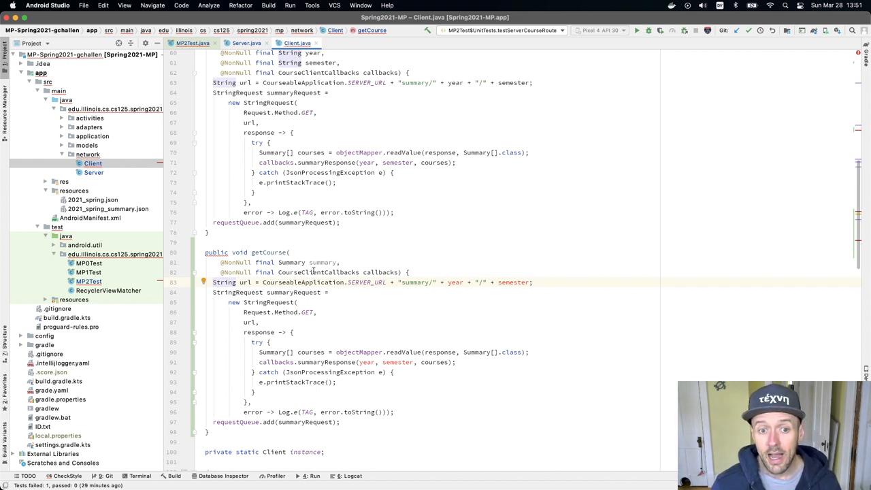
double_click(322, 261)
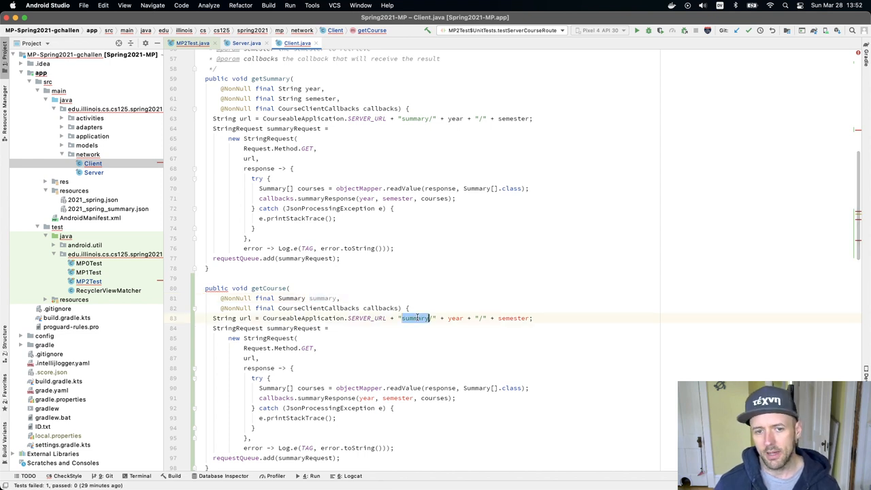
Build the URL as "course/" + summary.getYear() + "/" + summary.getSemester()
type("course")
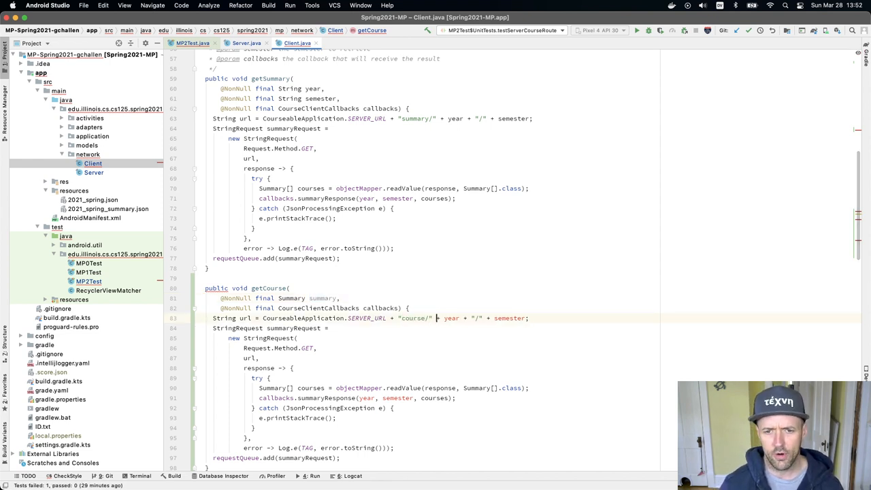
type("summary.")
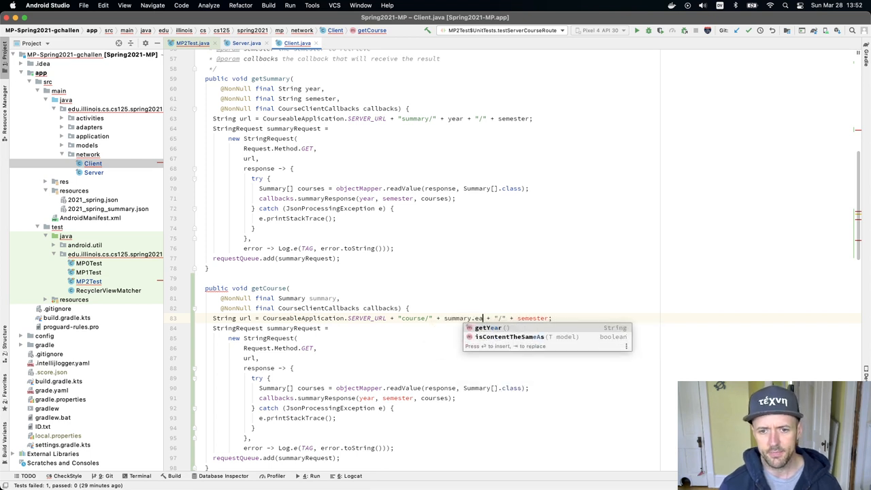
key("Tab")
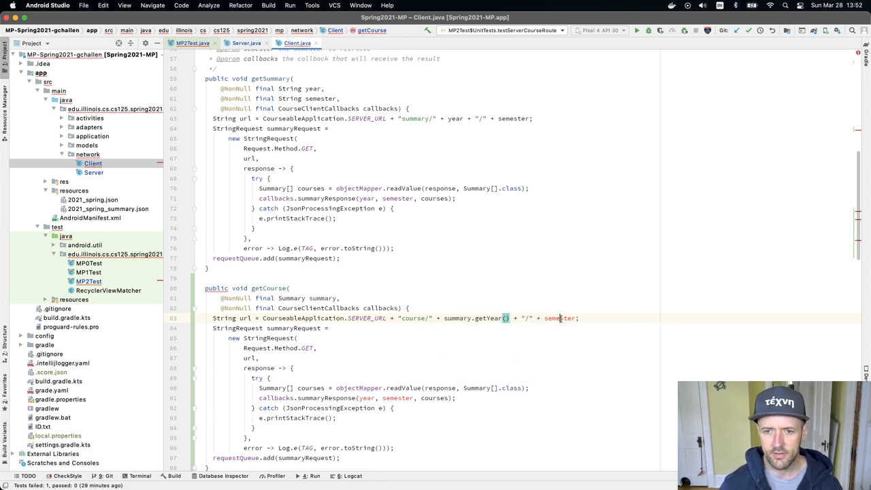
type("summary.getS")
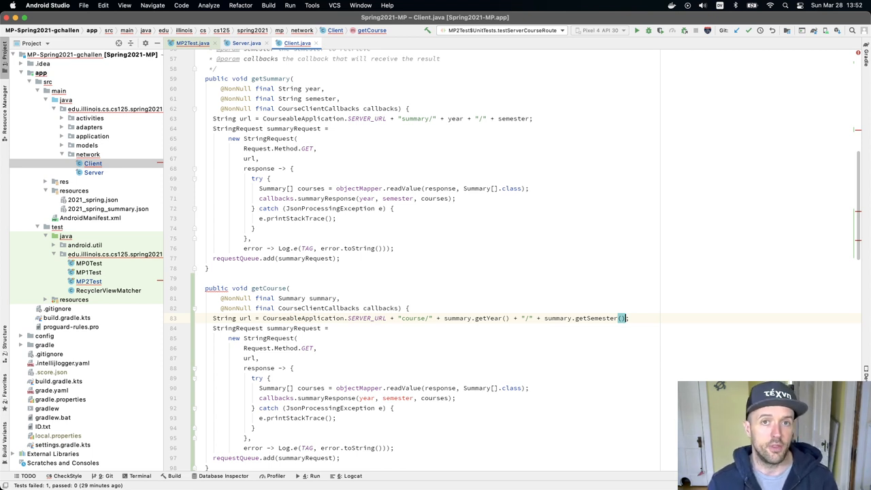
mouse_move(474, 281)
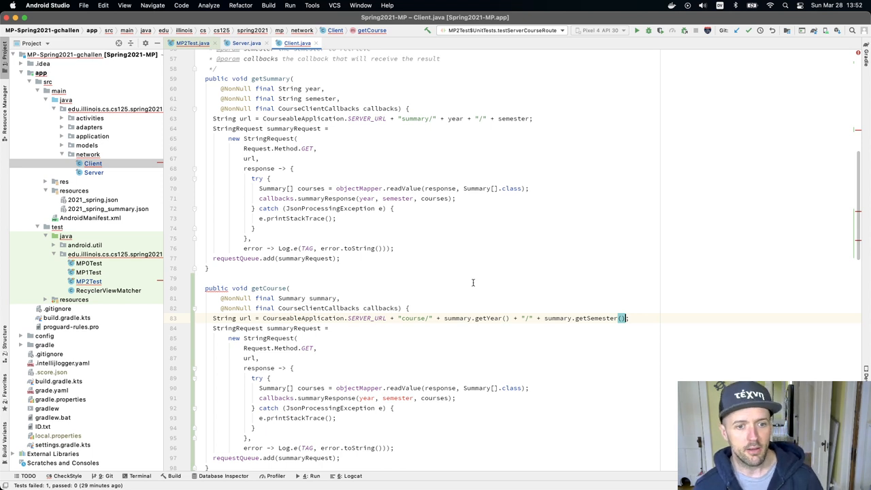
scroll("down", 3)
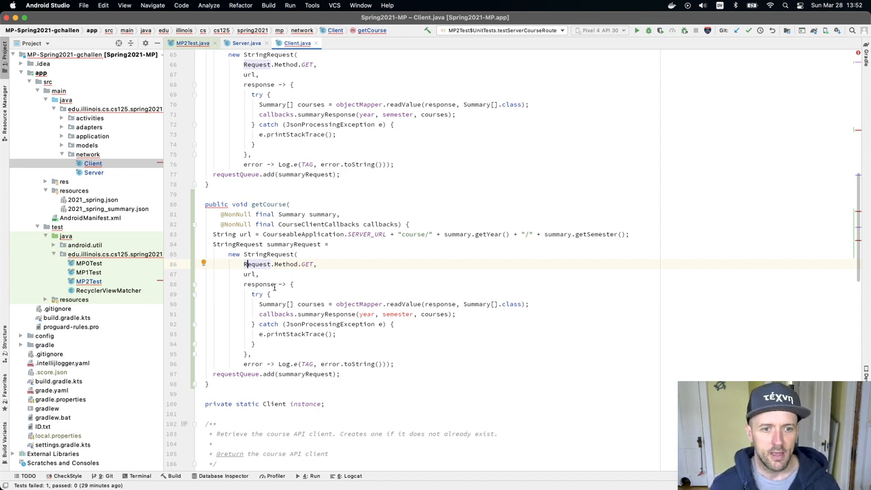
double_click(441, 305)
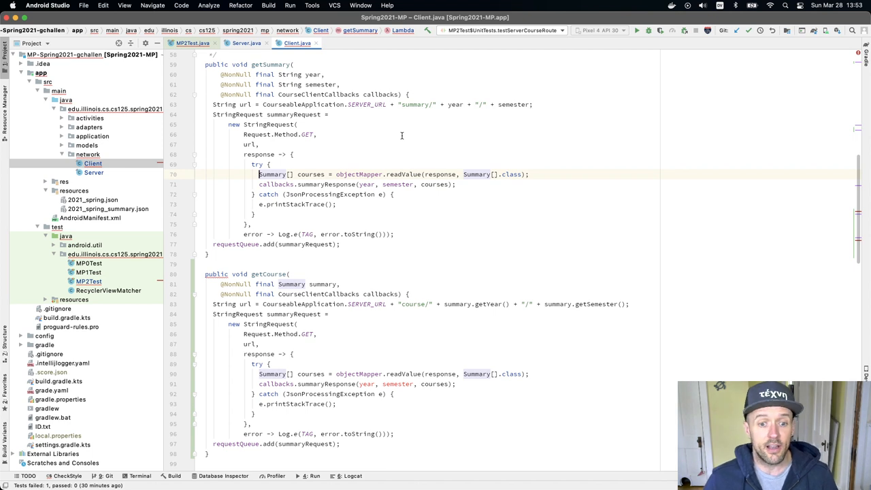
mouse_move(411, 270)
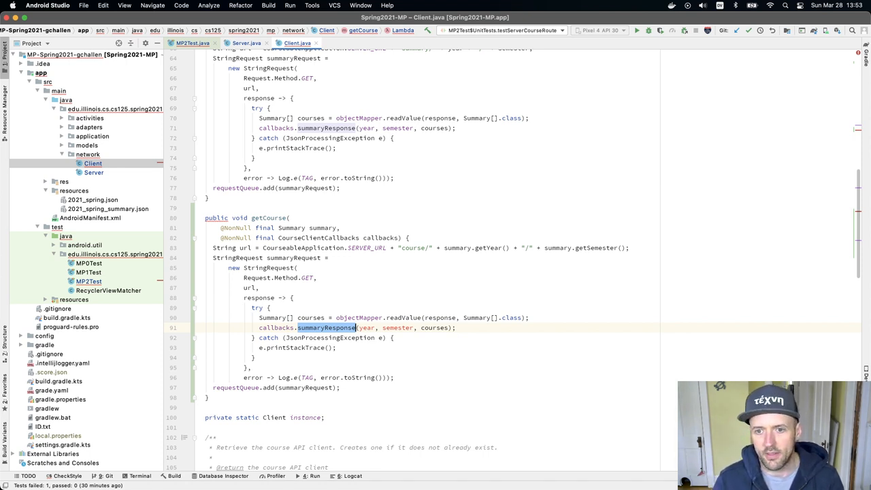
mouse_move(648, 272)
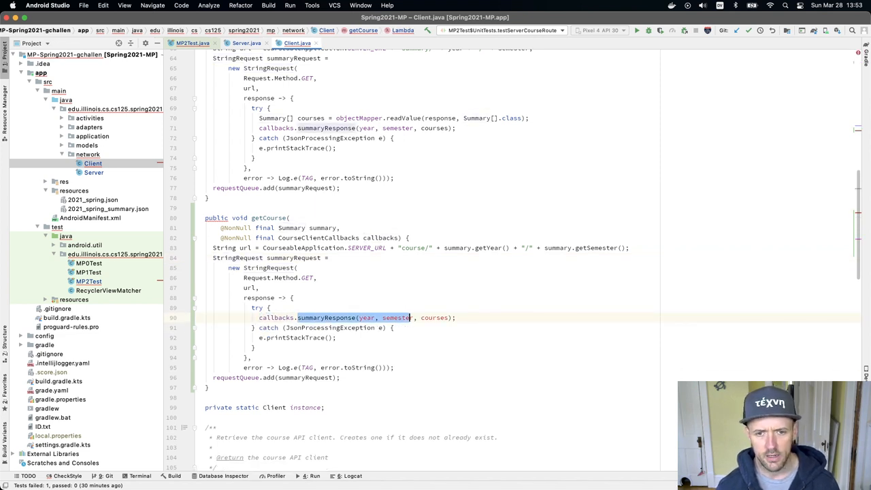
Delete the Summary[] readValue line and start retyping the callbacks call in getCourse's handler
type("get;")
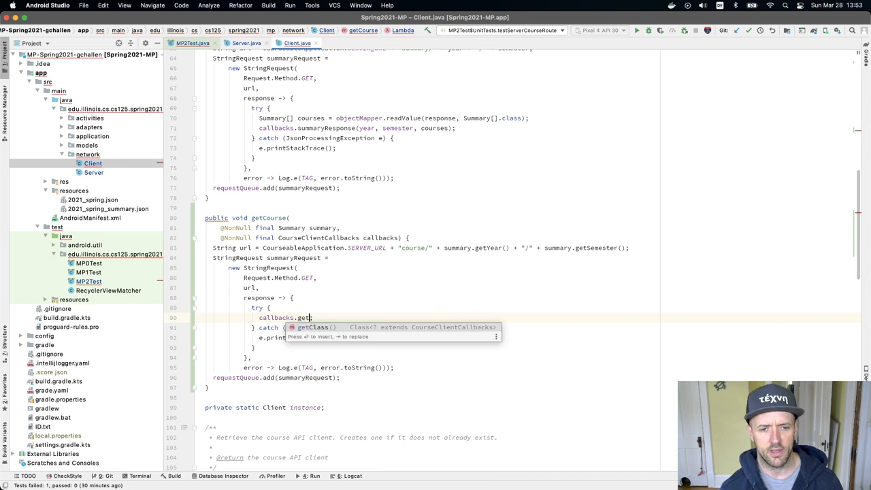
type("c")
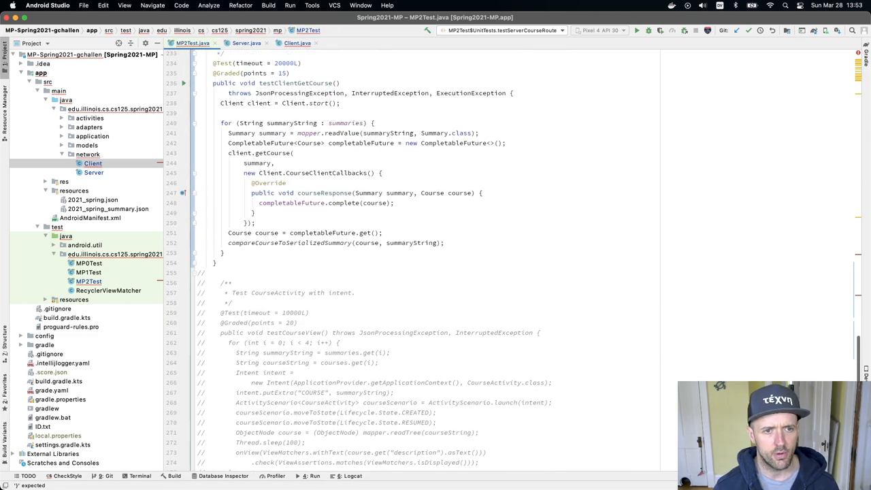
left_click(226, 261)
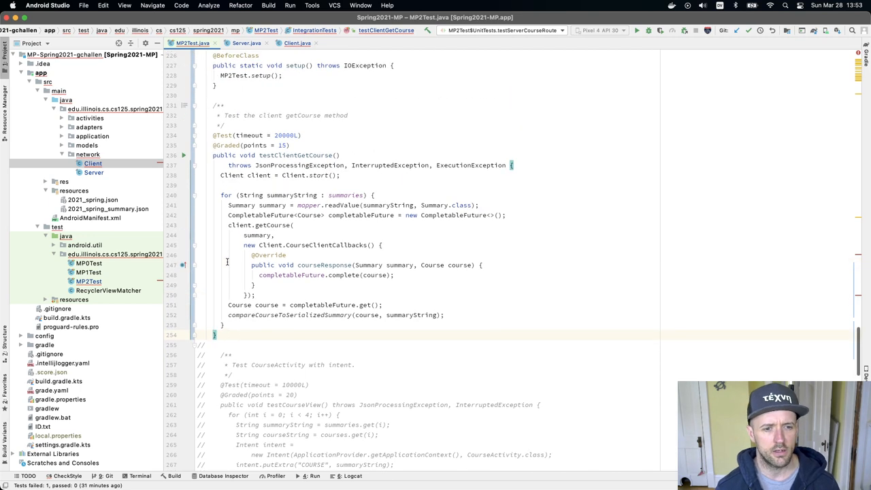
scroll("down", 3)
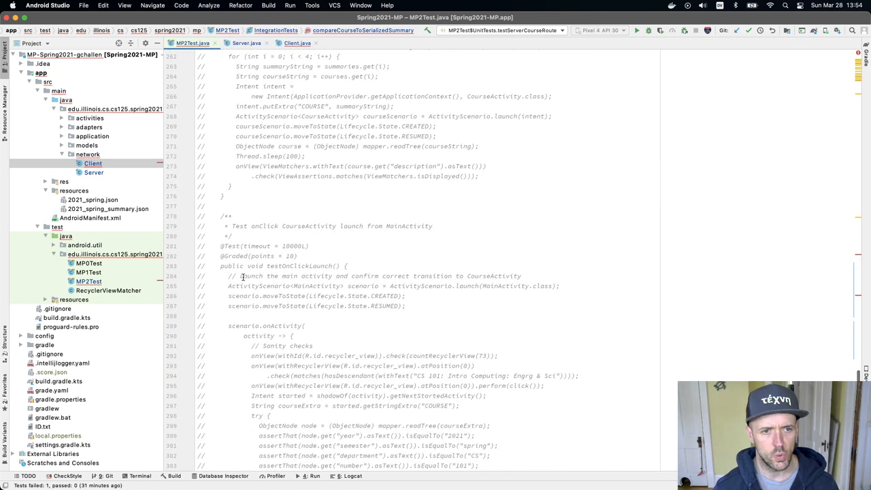
scroll("up", 3)
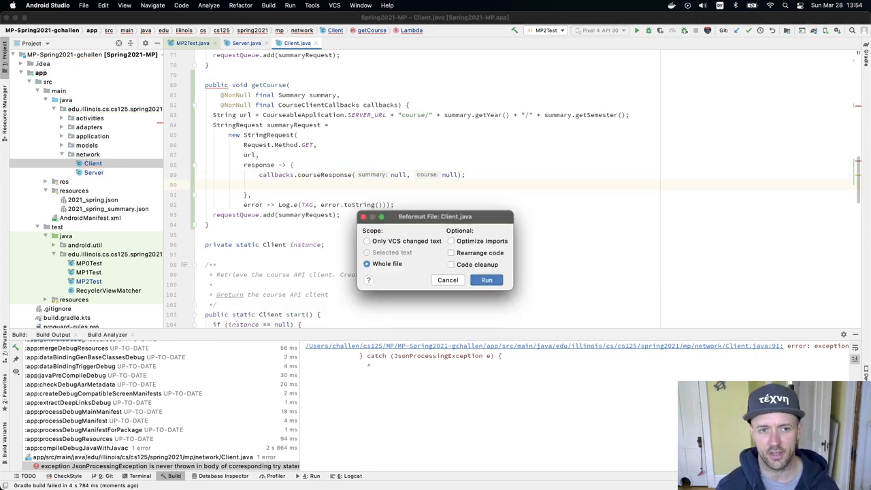
Reformat the whole Client.java file so getCourse's handler just calls courseResponse(null, null)
left_click(486, 281)
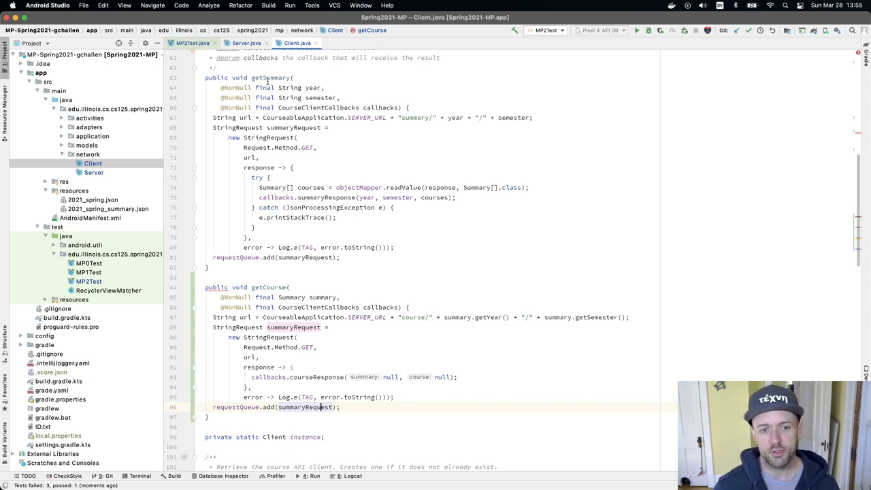
mouse_move(446, 328)
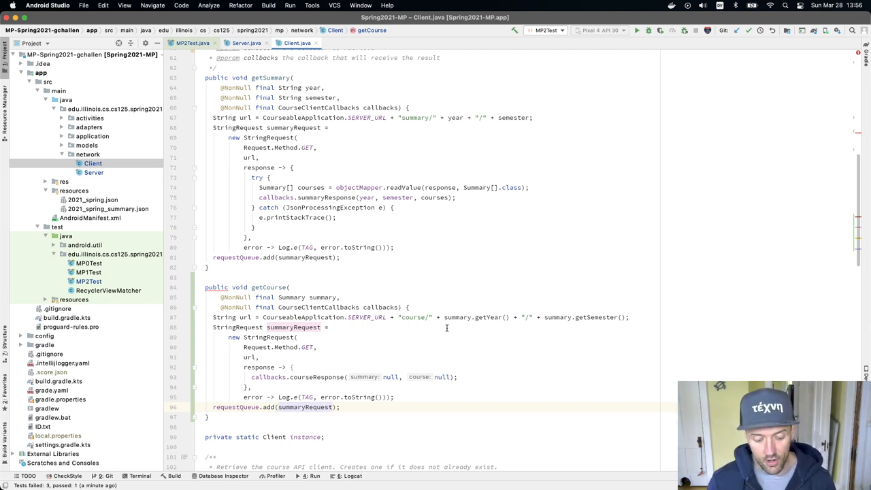
key("cmd+tab")
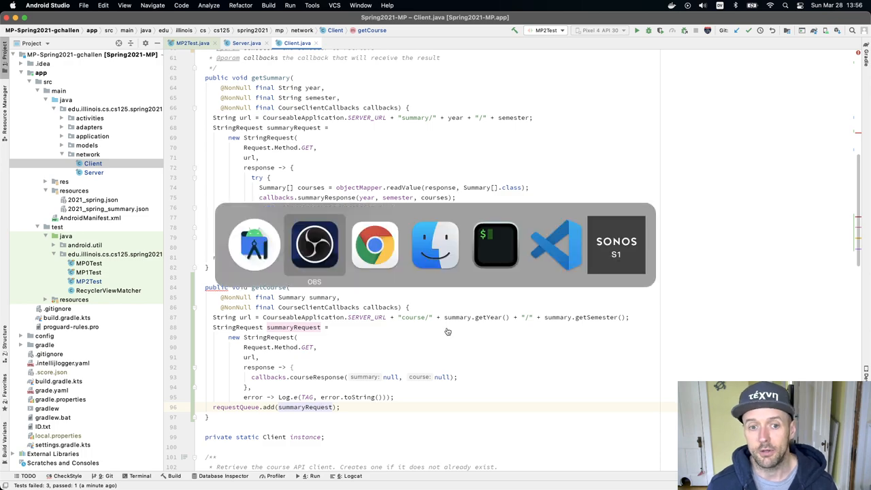